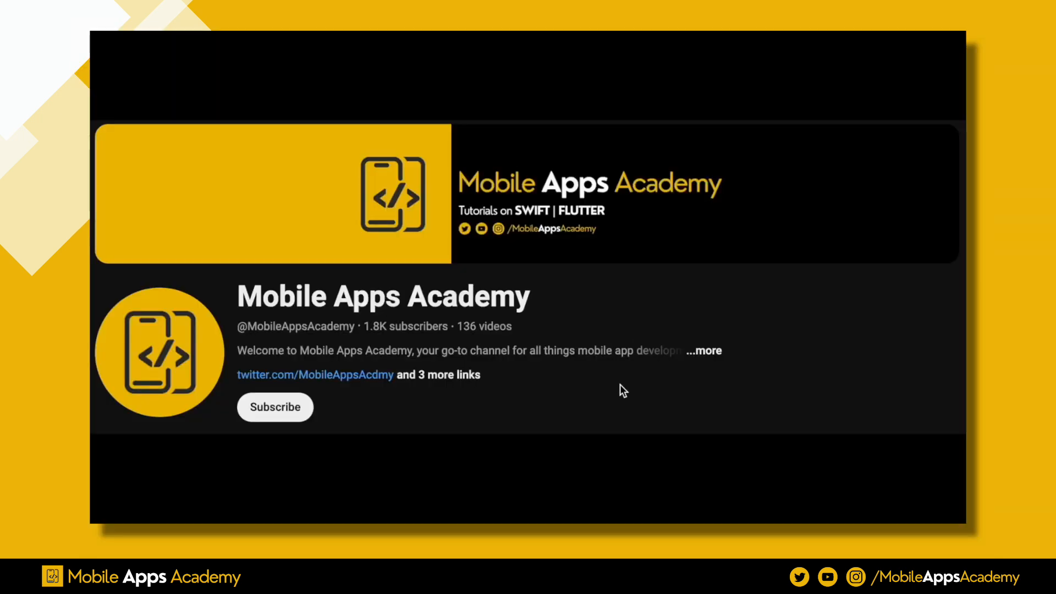
Add ForEach(0..<7) inside DateView's HStack so seven day columns render side by side
click(275, 407)
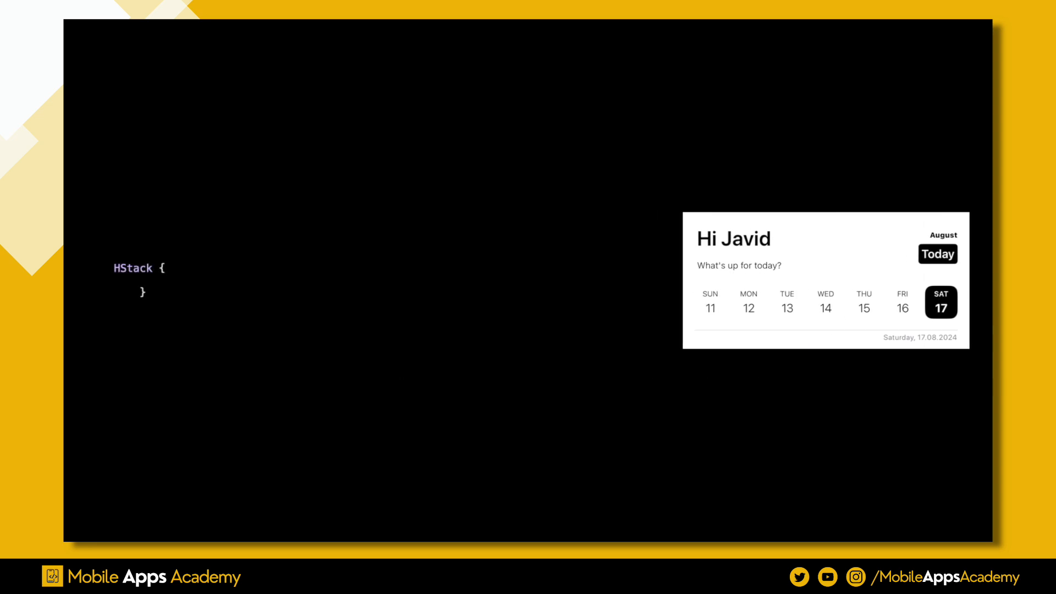
text(ForEach(0..<7) { i in)
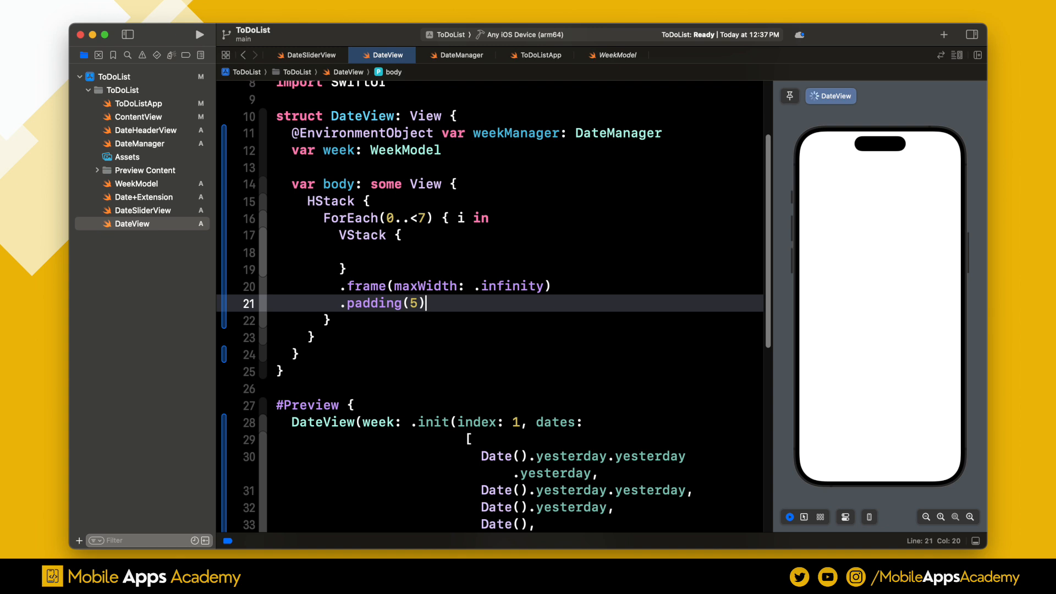
Add a black-or-clear background for the reference date and a cornerRadius 10 clipShape to each column
text(.background(week.dates[i] == week.referenceDate ? .black : .clear))
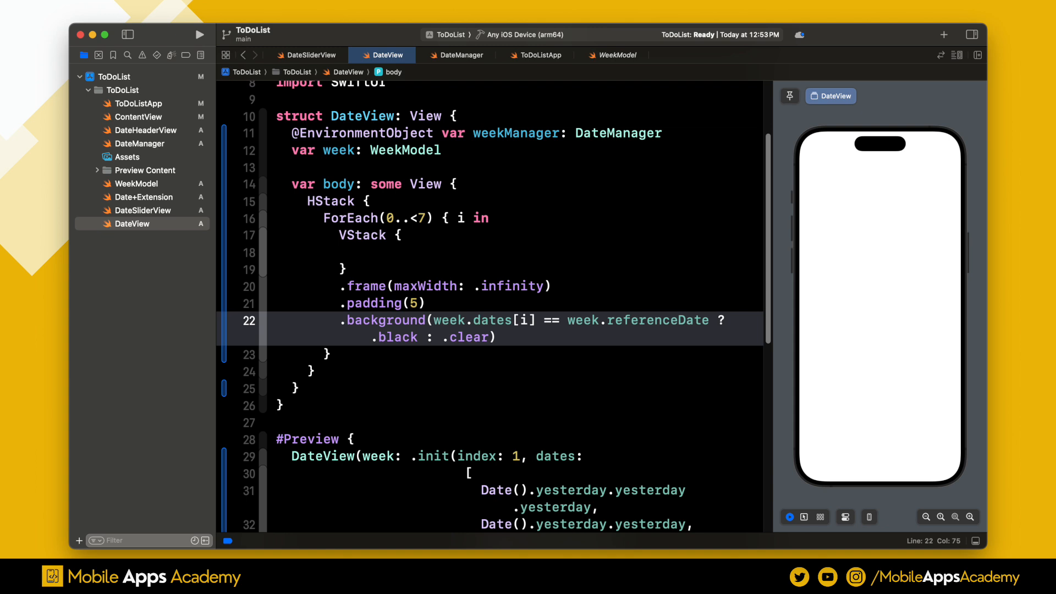
text(.clipShape(.rect(cornerRadius: 10)))
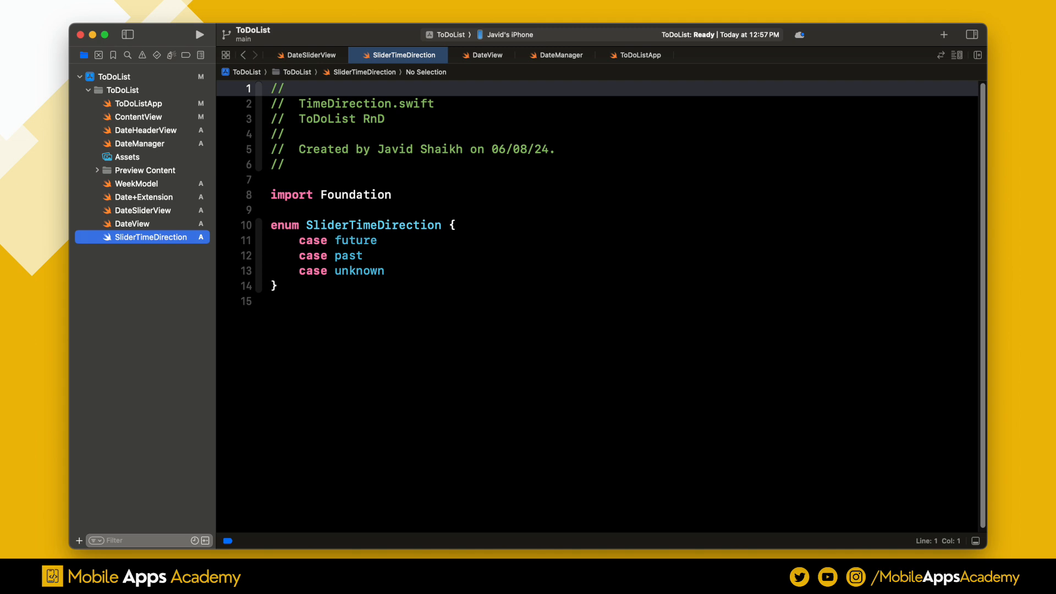
Create a new Swift file declaring enum SliderTimeDirection with future, past and unknown cases
click(311, 55)
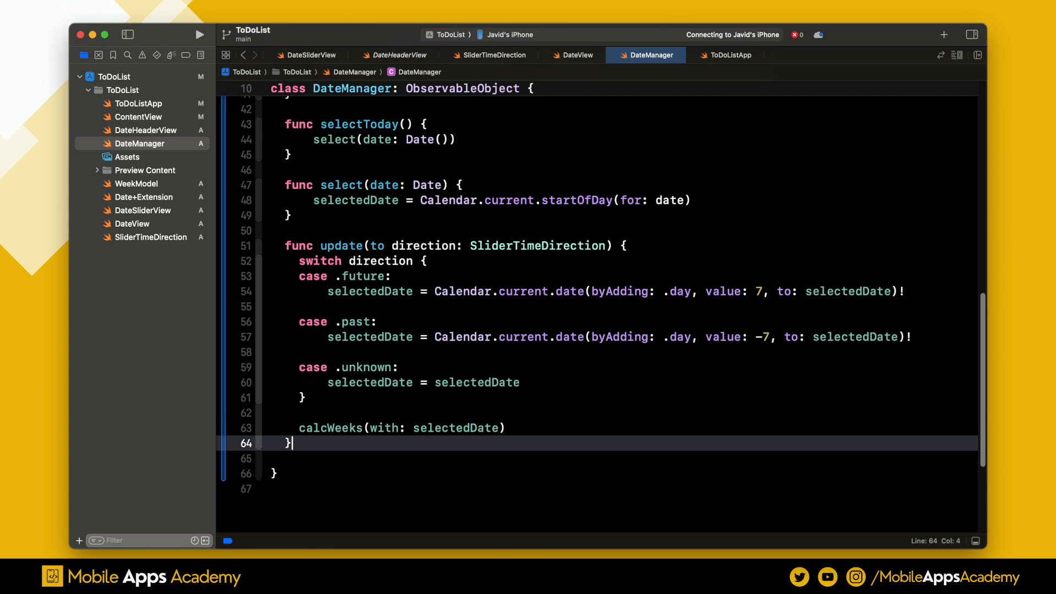
Write DateManager's update(to:) shifting selectedDate ±7 days and calling calcWeeks(with:)
click(311, 55)
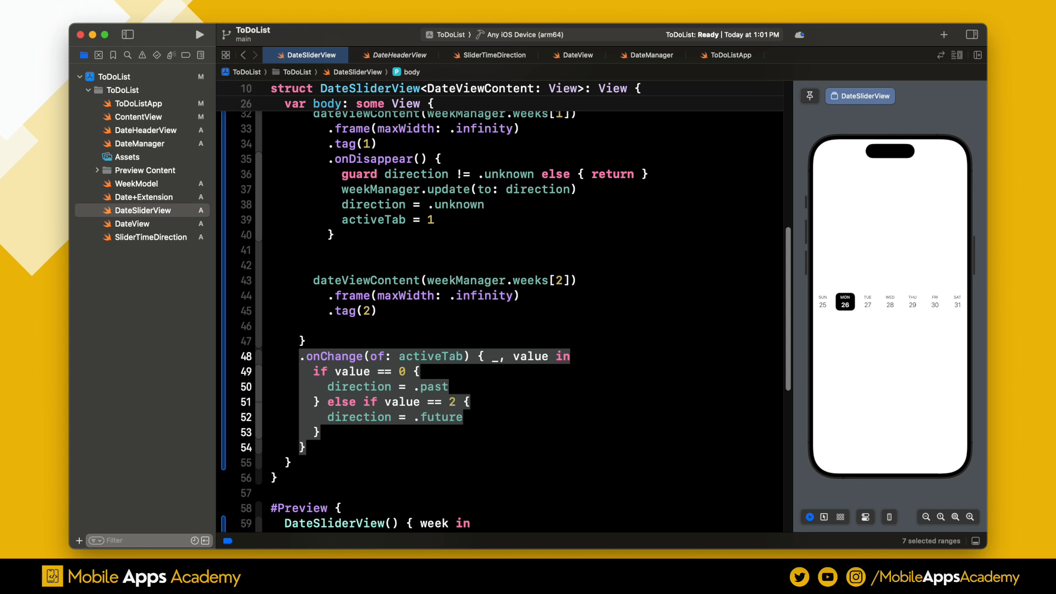
Apply .tabViewStyle(.page(indexDisplayMode: .never)) to DateSliderView's TabView and switch to DateHeaderView
text(.tabViewStyle(.page(indexDisplayMode: .never)))
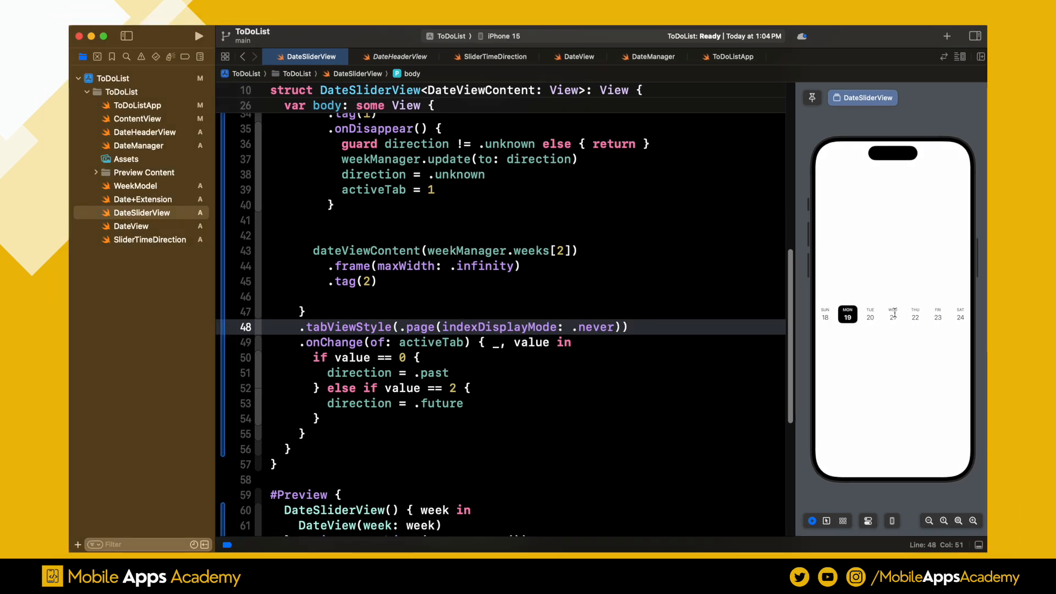
click(144, 130)
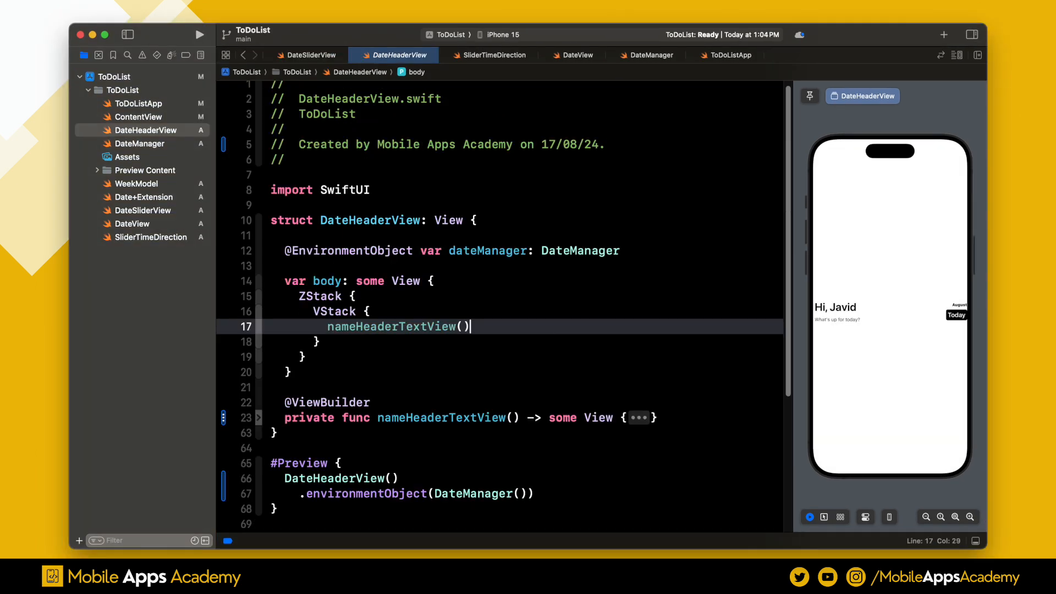